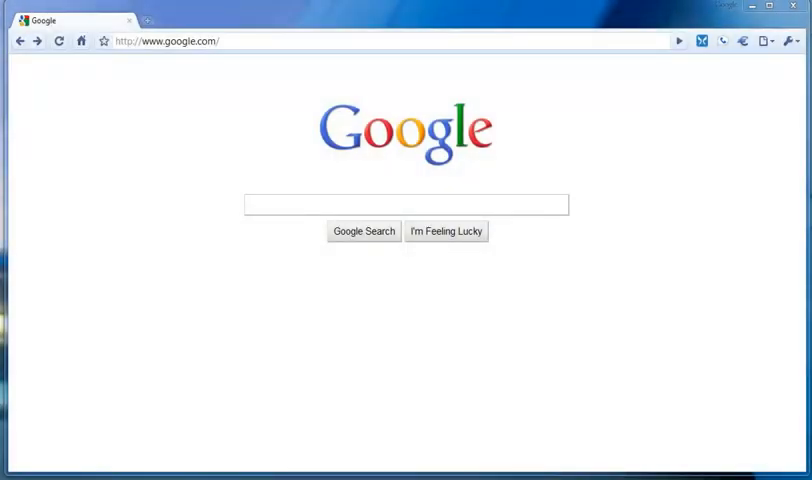
Step: Go to sosonlinebackup.com and reach its Support page
left_click(170, 41)
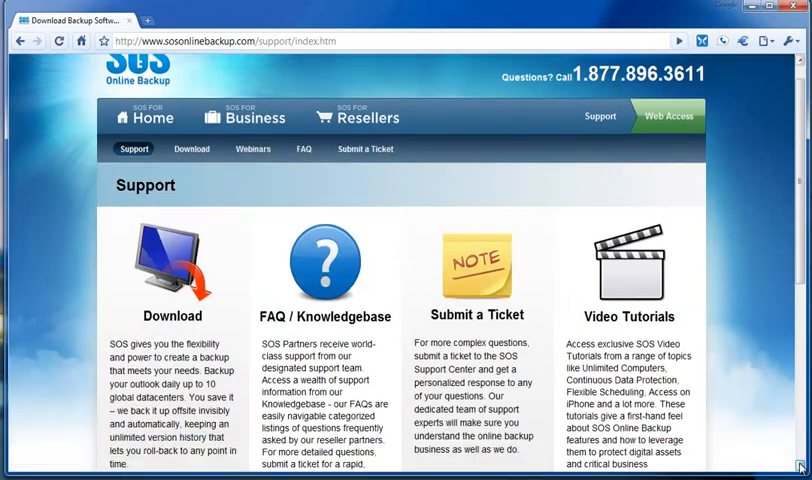
Step: Reach the Download page listing PC client 4.7.1 and iPhone app
scroll("down", 3)
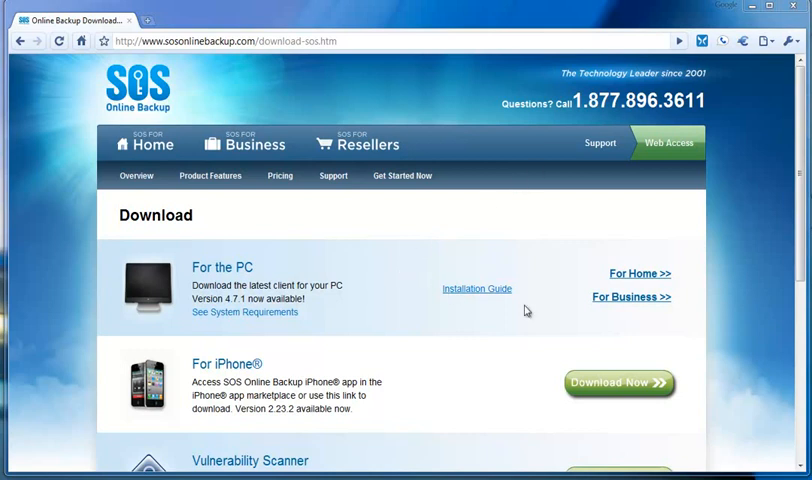
Step: Choose 'For Business' and start downloading the SOSSetup 4.7.1 installer
left_click(630, 297)
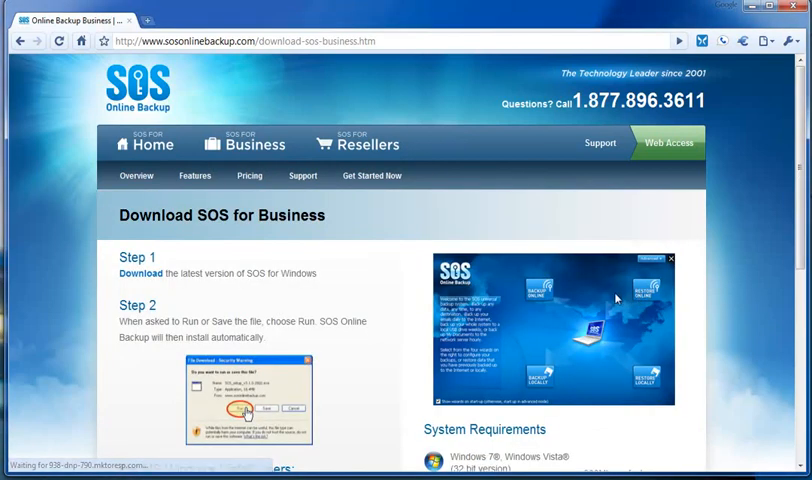
scroll("down", 3)
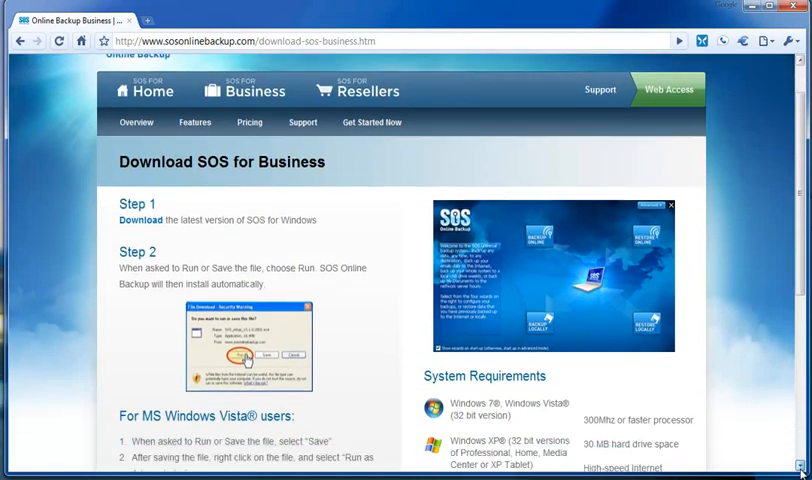
scroll("down", 3)
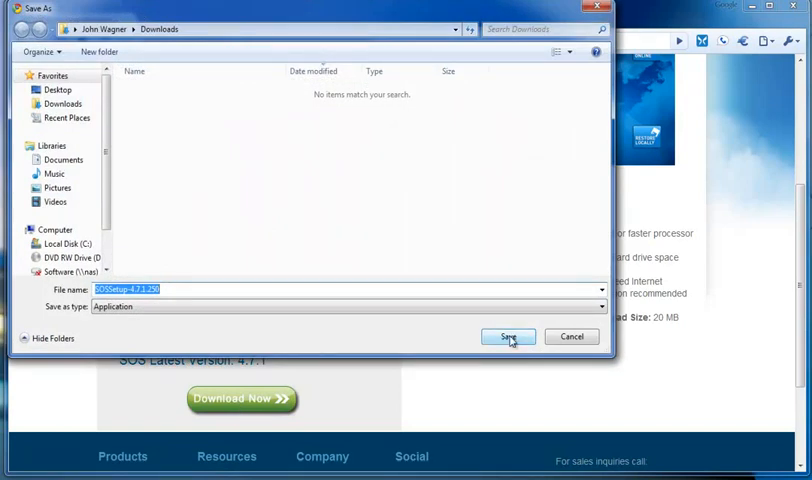
Step: Save SOSSetup-4.7.1.250.exe to Downloads and run it
left_click(508, 336)
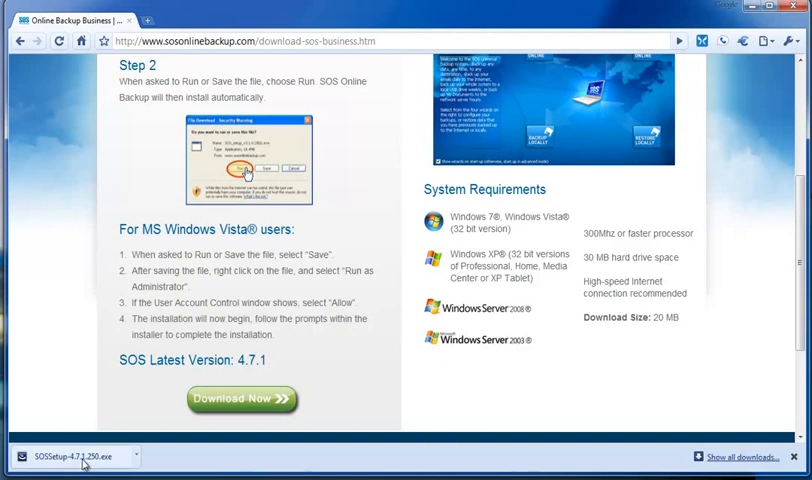
left_click(70, 456)
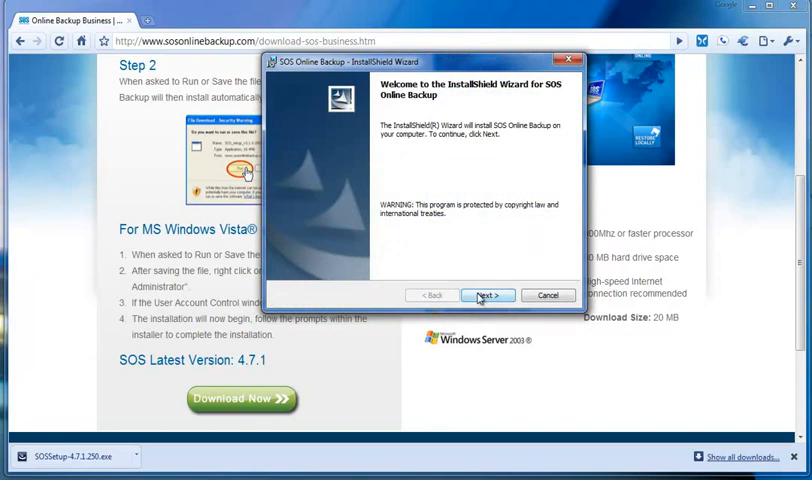
Step: Accept the license agreement and continue to the destination folder step
left_click(486, 295)
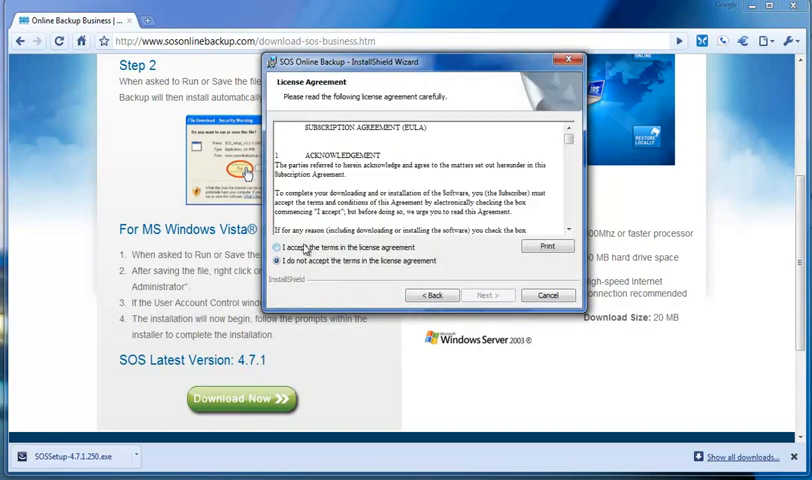
left_click(289, 247)
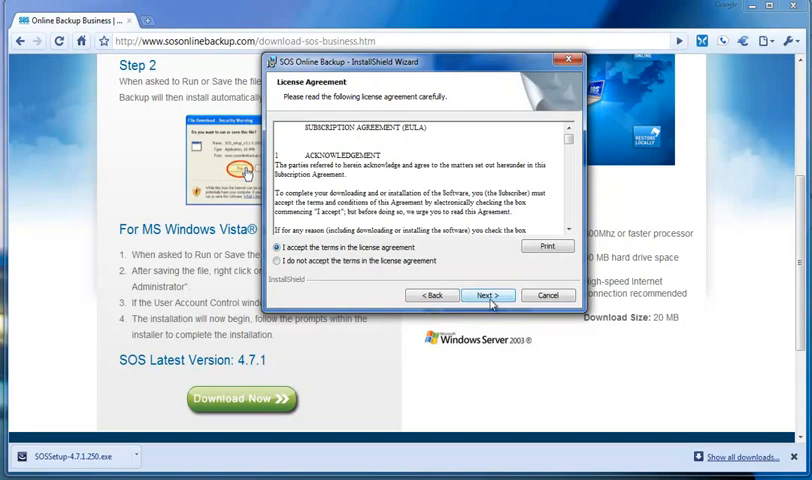
left_click(488, 295)
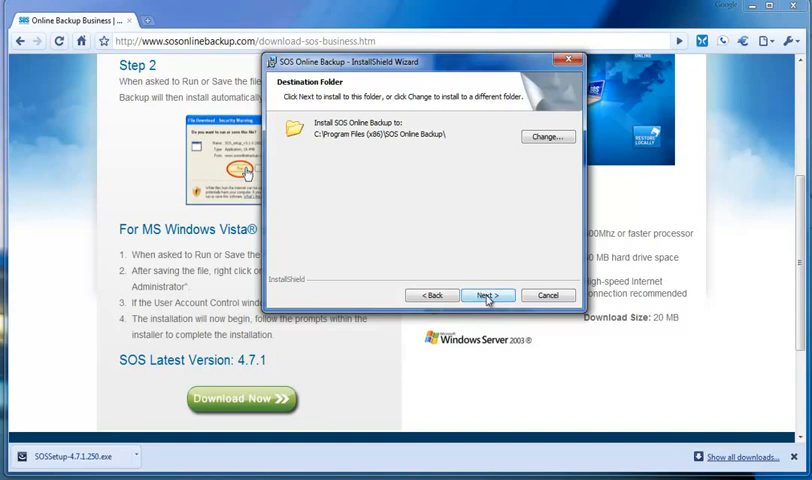
Step: Install into the default C:\Program Files (x86)\SOS Online Backup folder
left_click(488, 295)
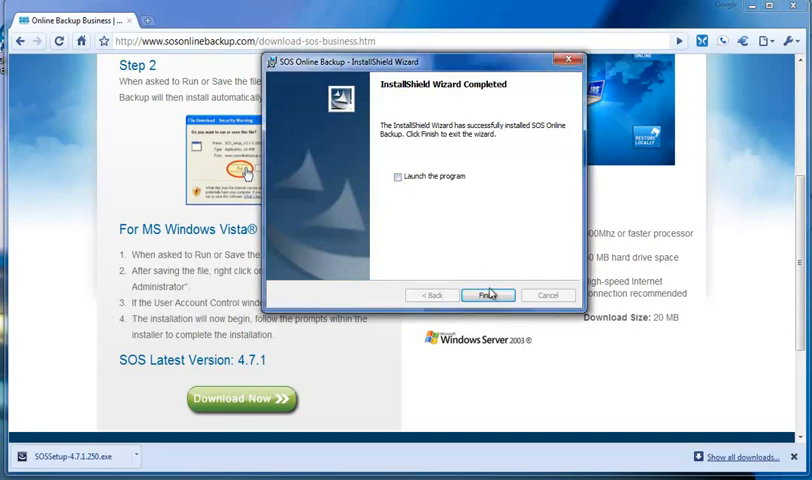
Step: Finish the wizard without launching SOS Online Backup
left_click(489, 295)
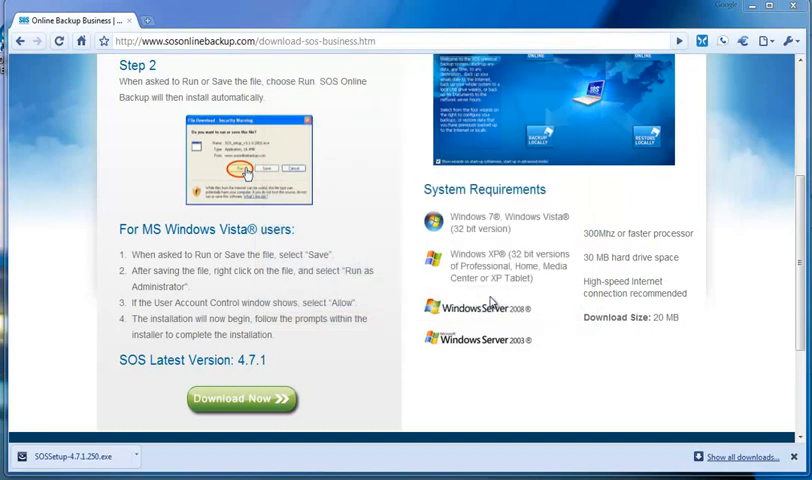
mouse_move(735, 62)
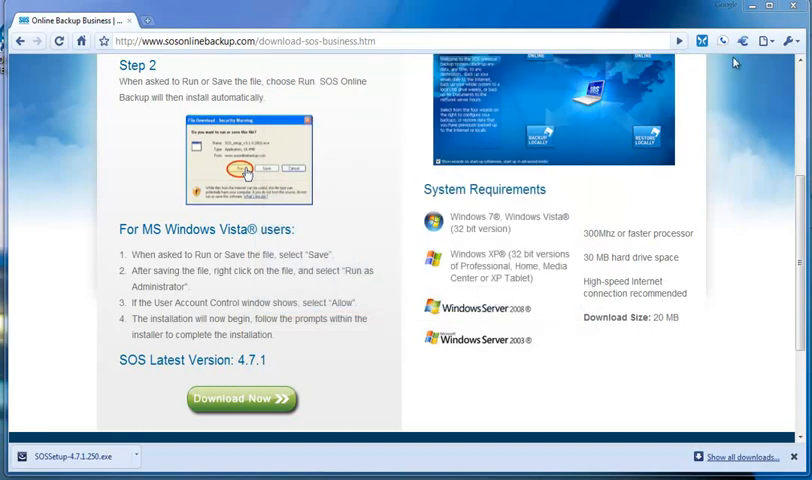